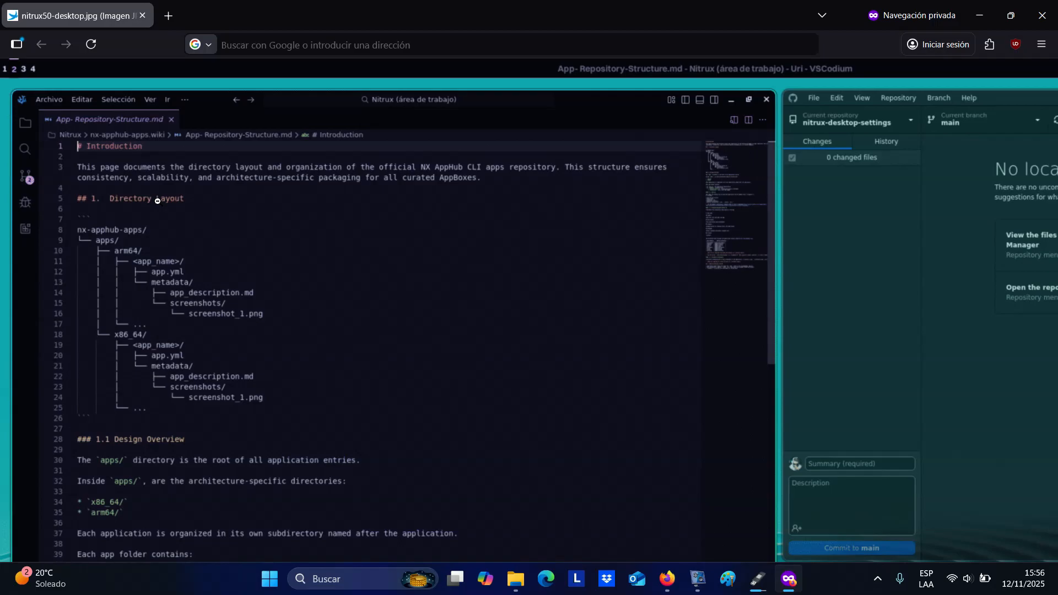
mouse_move(771, 582)
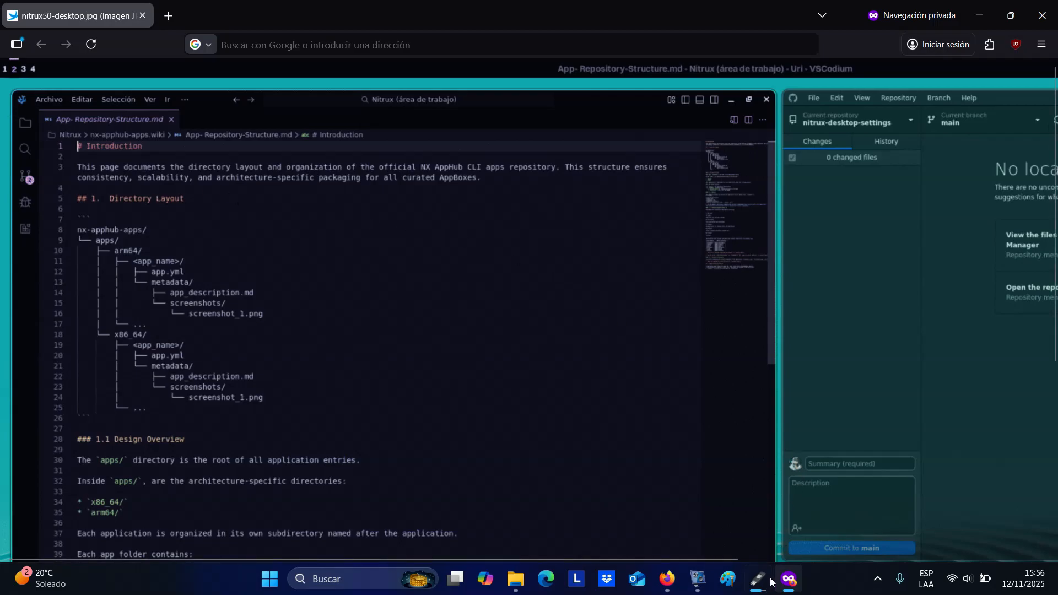
Step: Fit the Nitrux 5.0 desktop screenshot to the window, then bring up the vokoscreenNG recorder
click(697, 579)
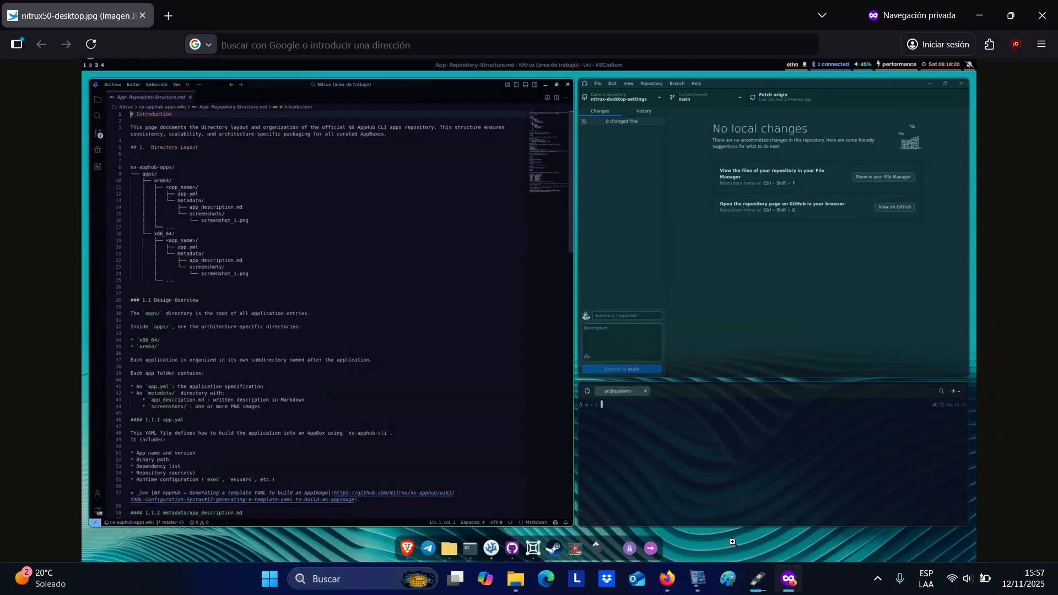
click(696, 583)
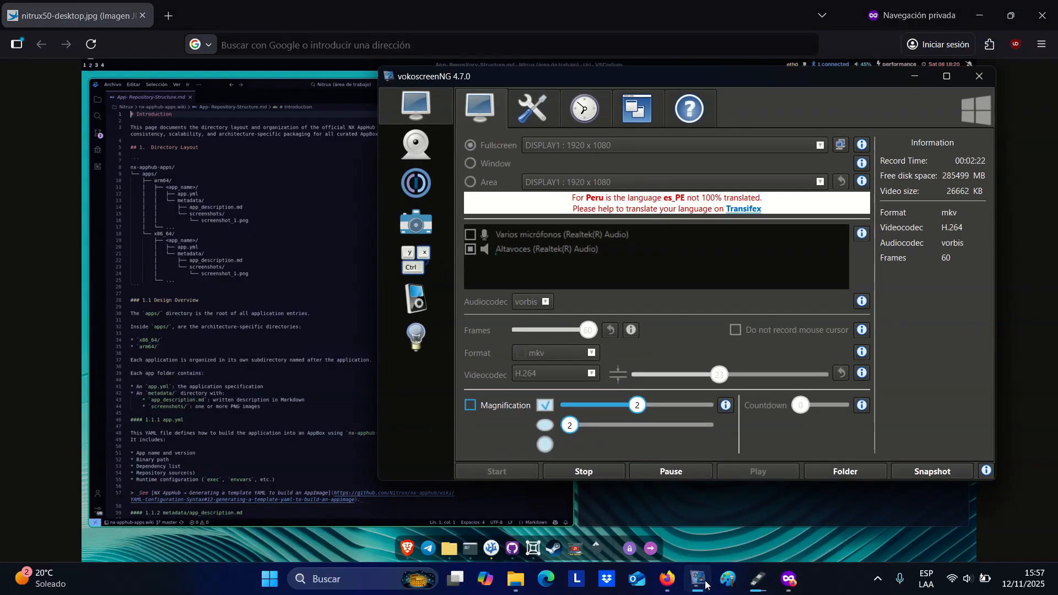